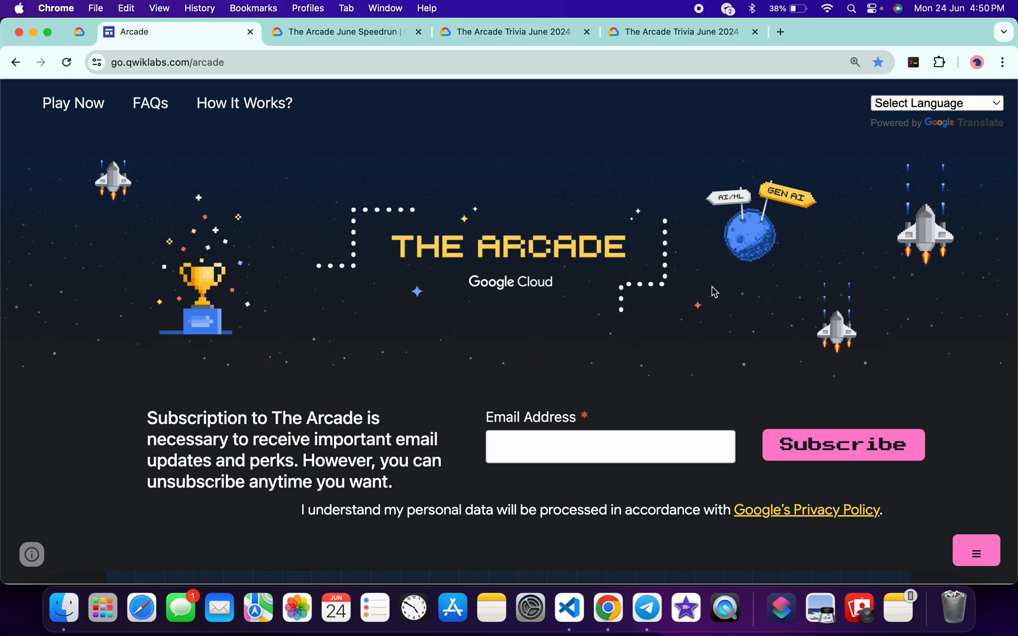
mouse_move(519, 309)
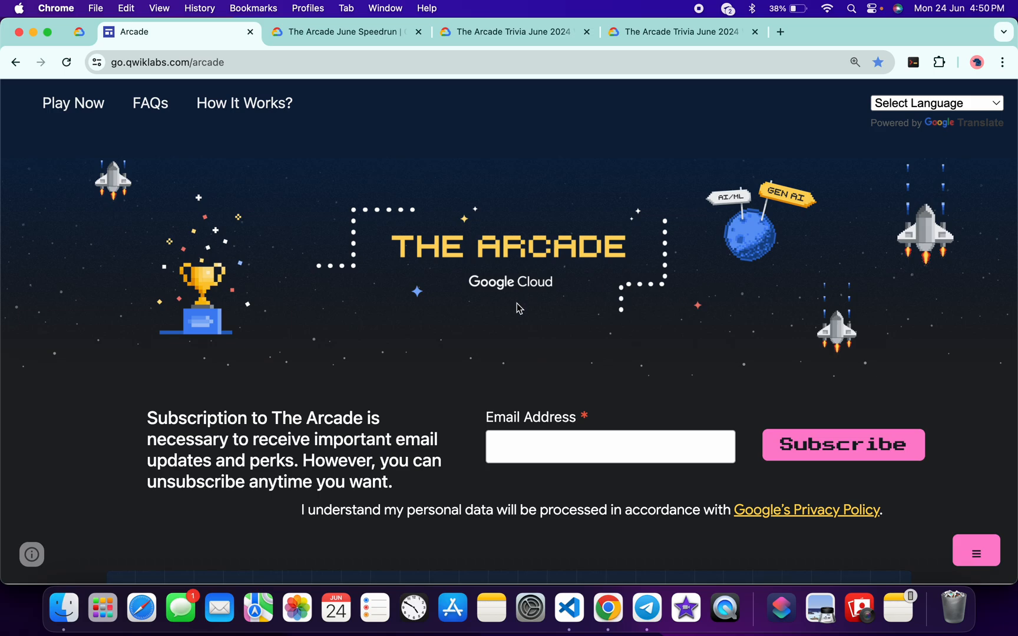
scroll(down, 3)
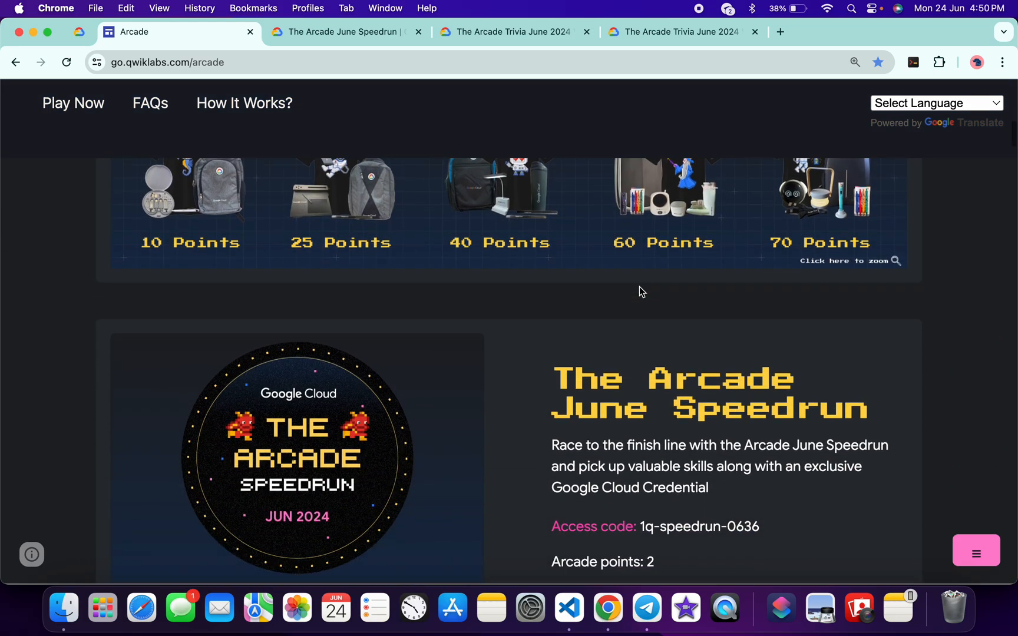
scroll(down, 3)
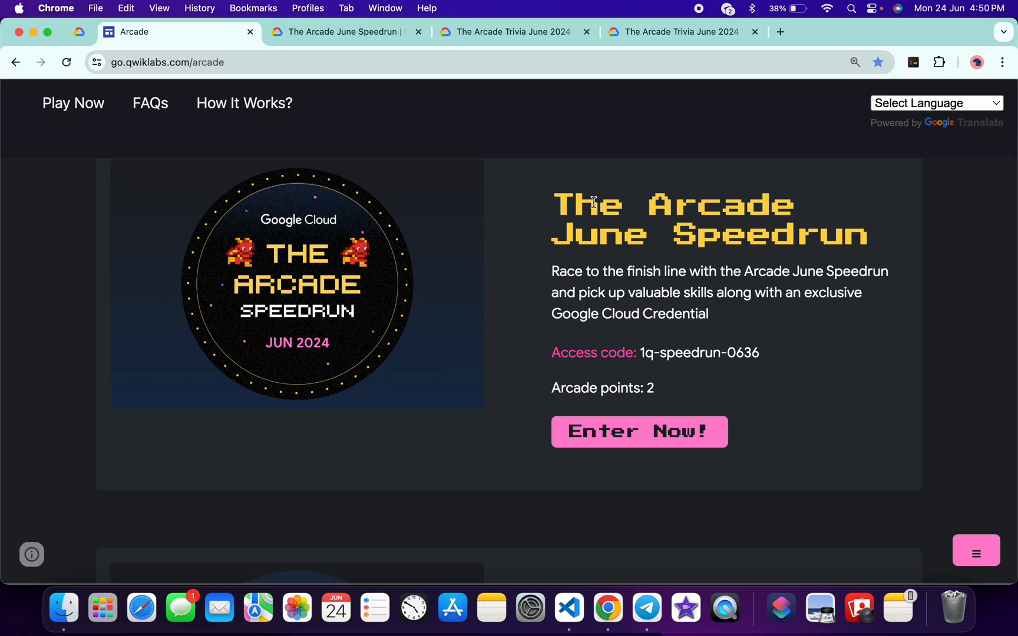
mouse_move(675, 228)
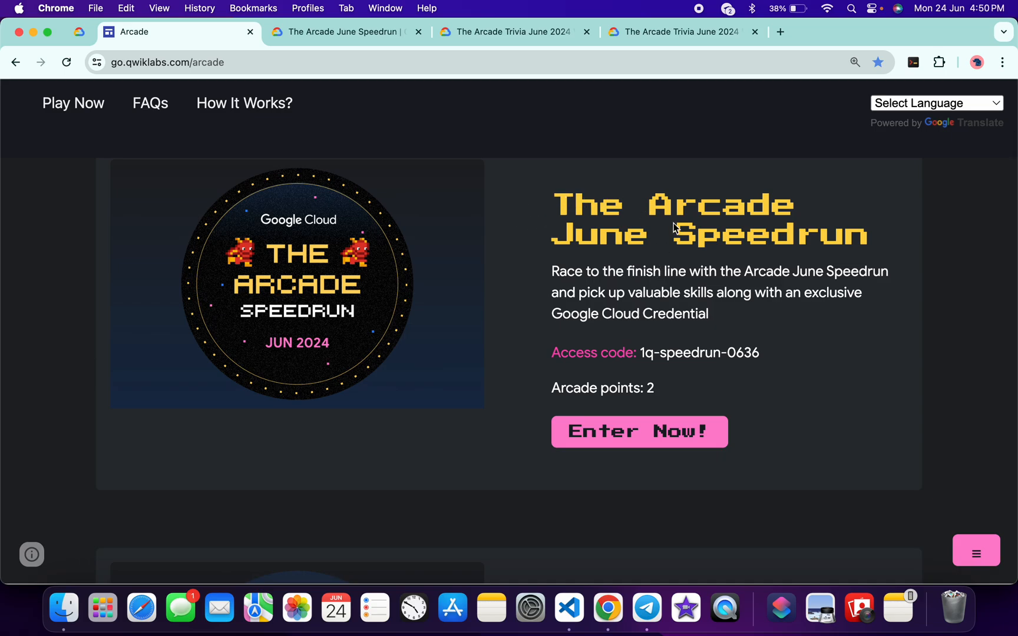
mouse_move(769, 344)
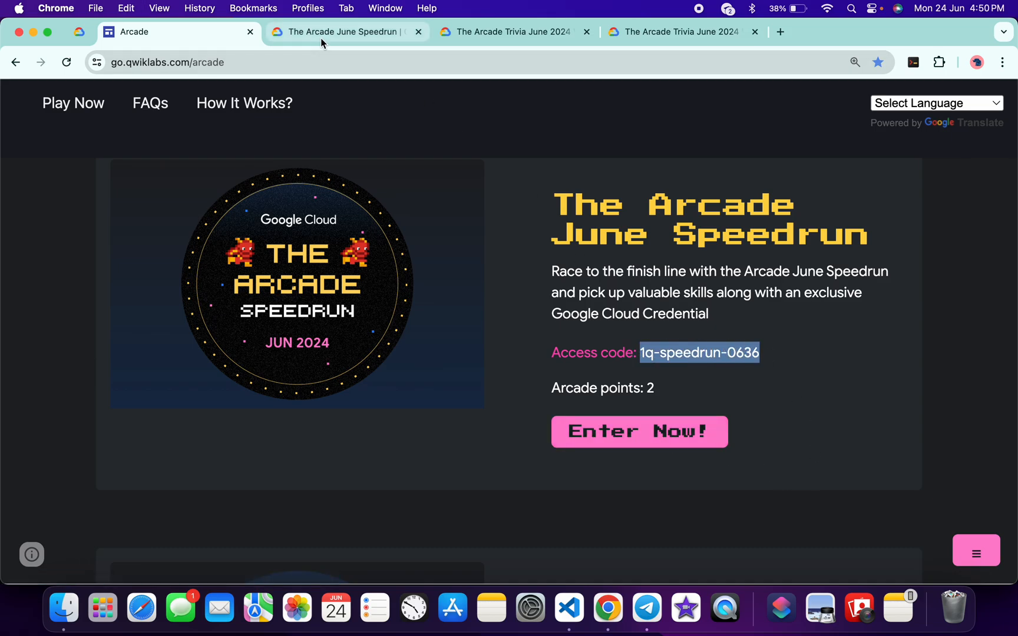
Step: On the Speedrun game page, join using access code 1q-speedrun-0636 and view its modules
click(342, 32)
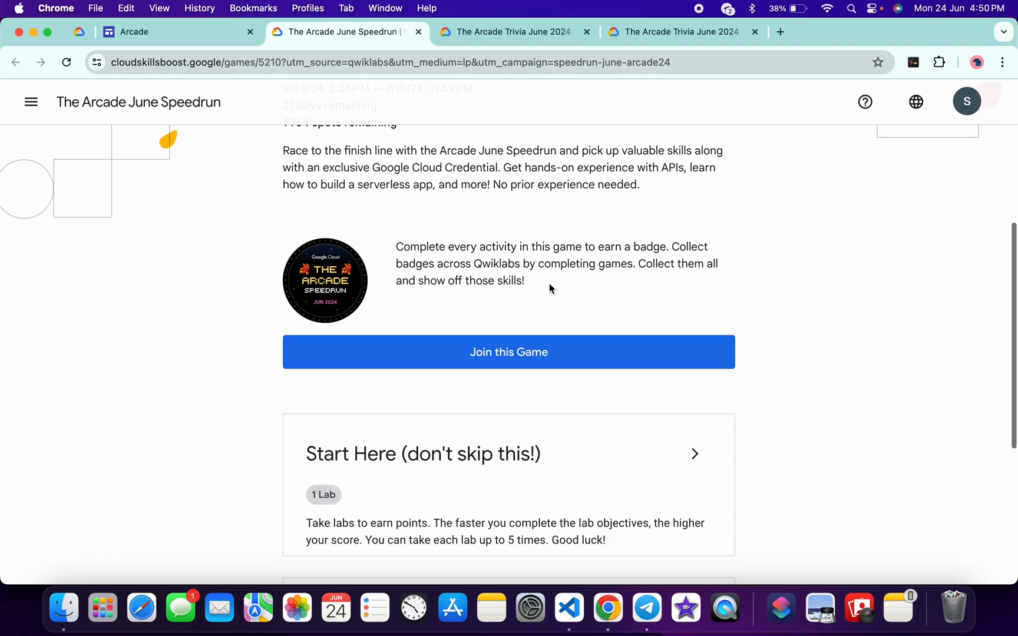
click(509, 353)
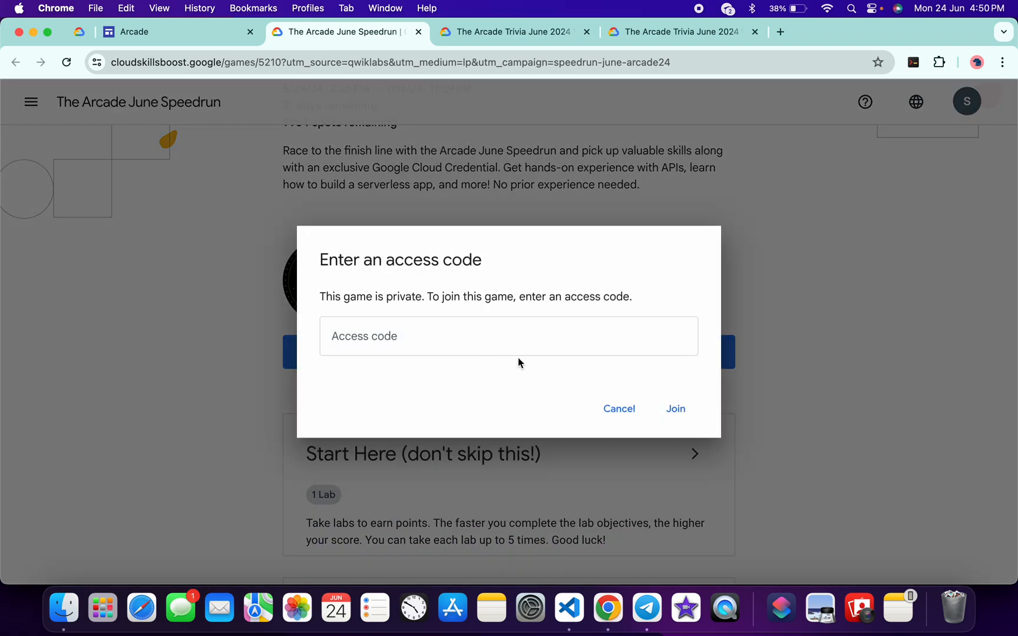
text(1q-speedrun-0636)
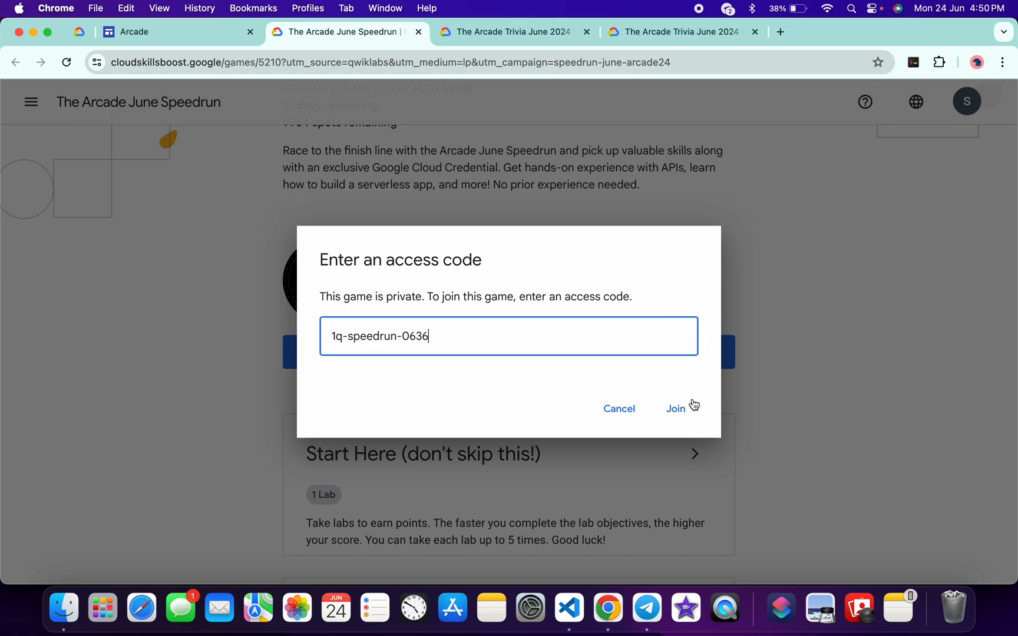
click(675, 409)
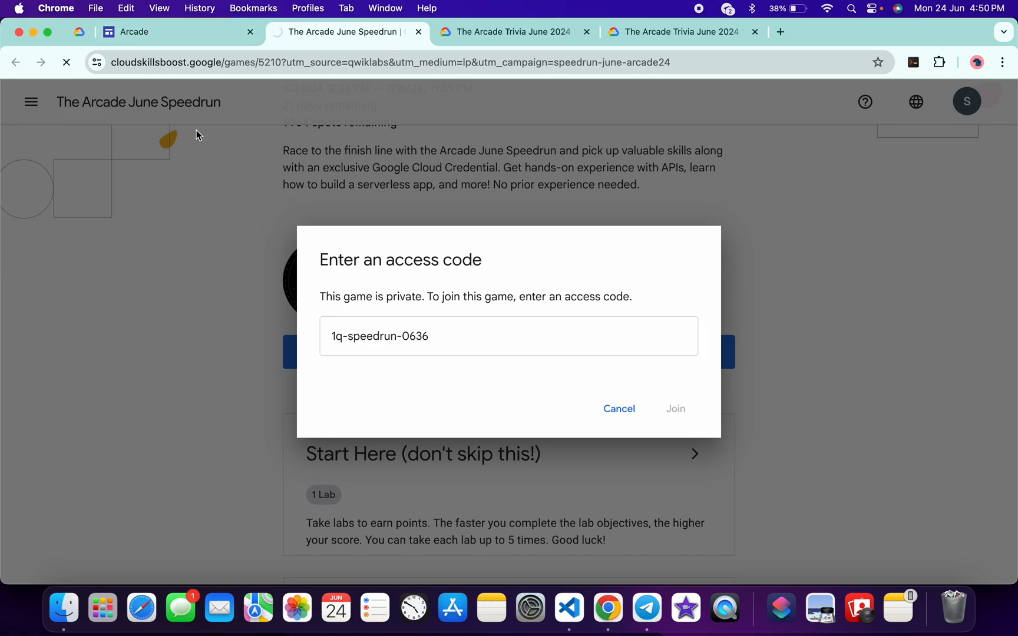
click(675, 408)
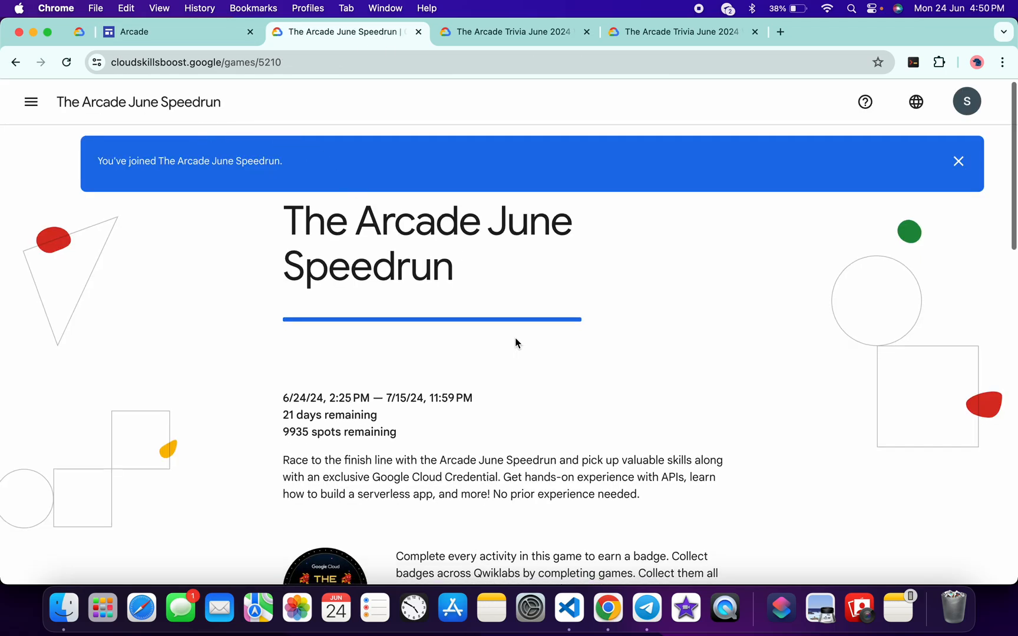
scroll(down, 3)
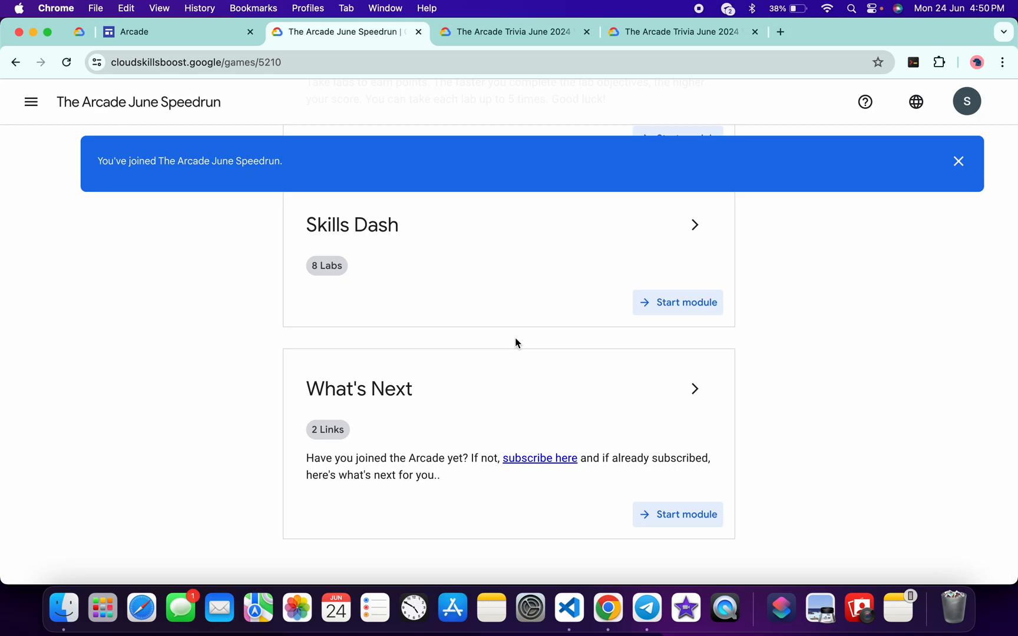
mouse_move(695, 225)
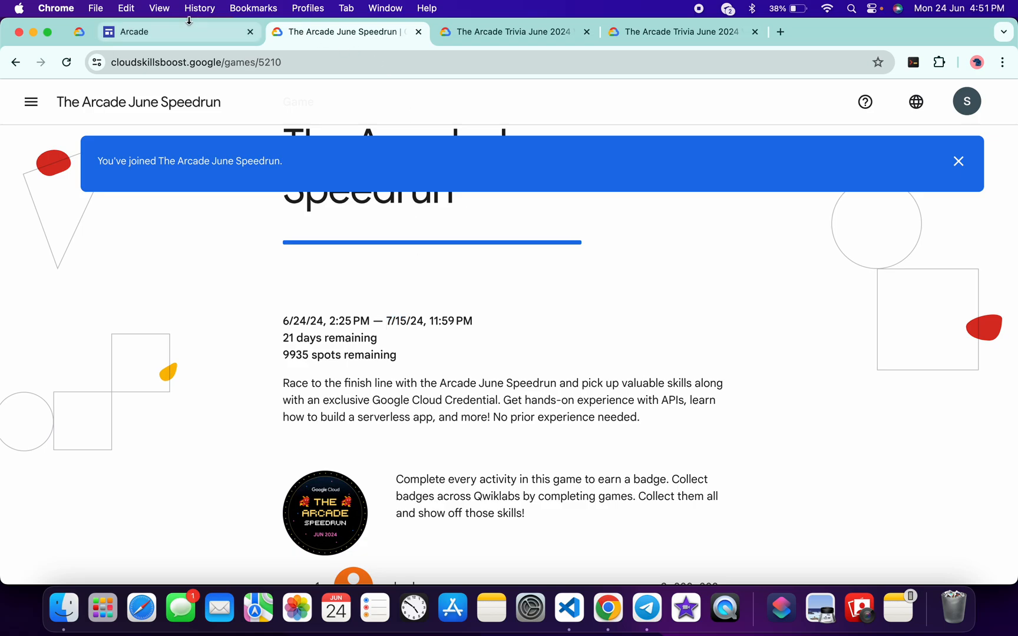
Step: From the Arcade page, scroll to Trivia June 2024 and open the Week 4 game
click(165, 32)
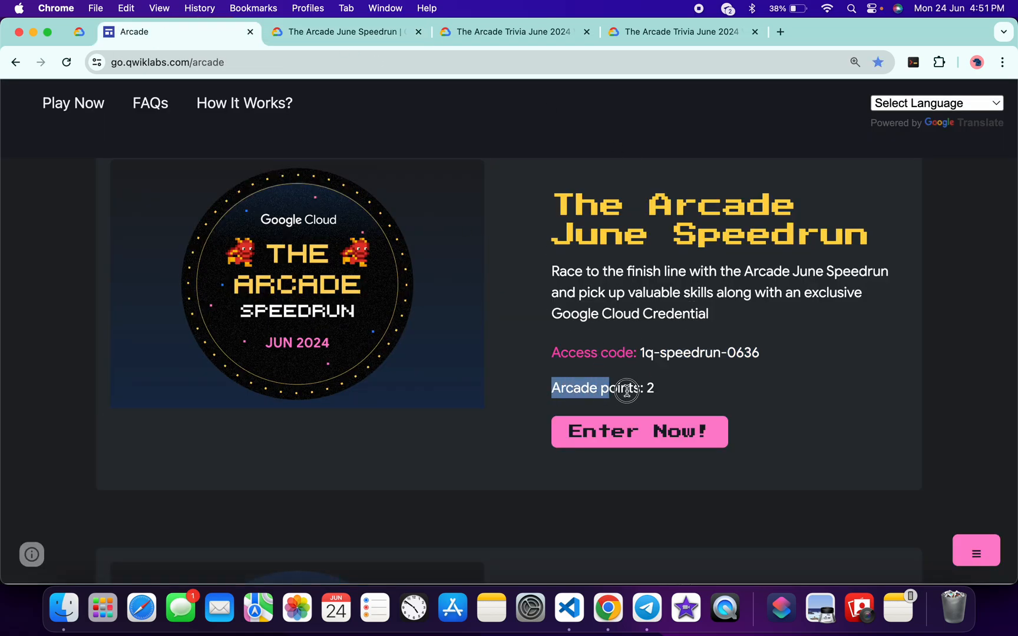
scroll(down, 3)
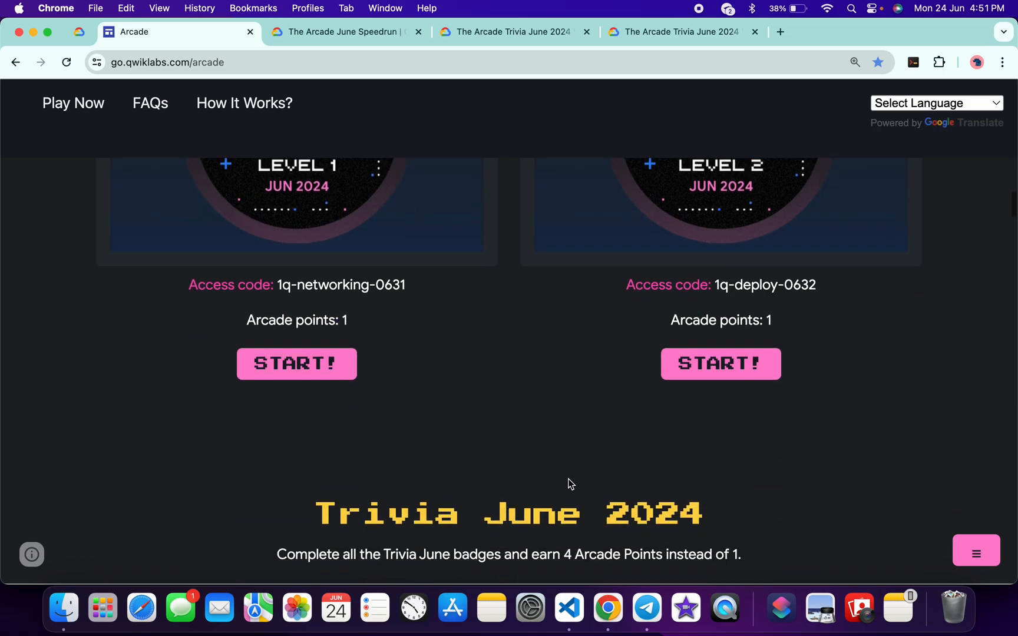
scroll(down, 3)
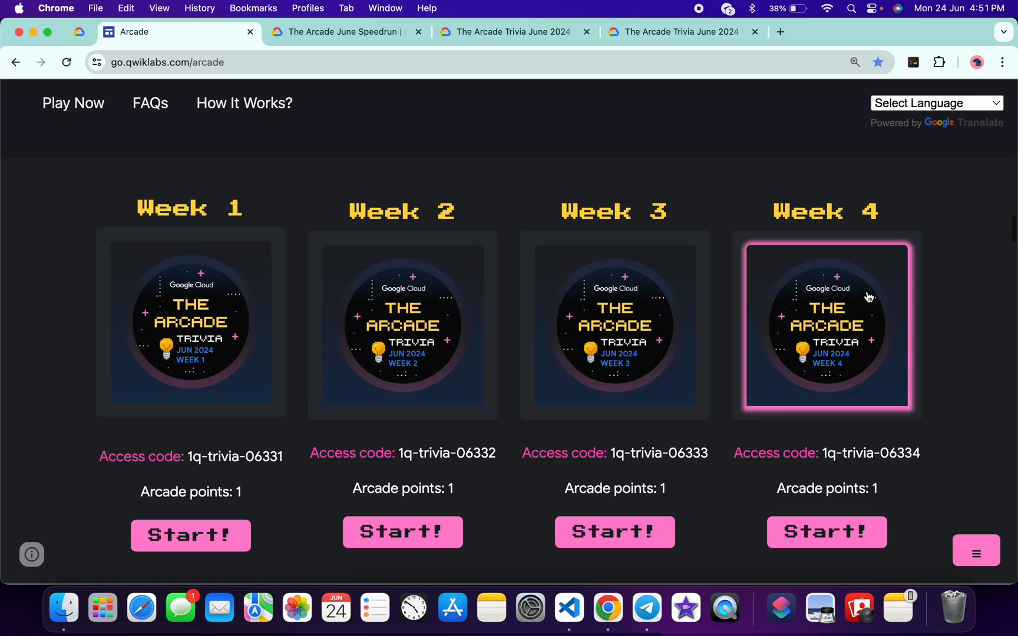
mouse_move(828, 444)
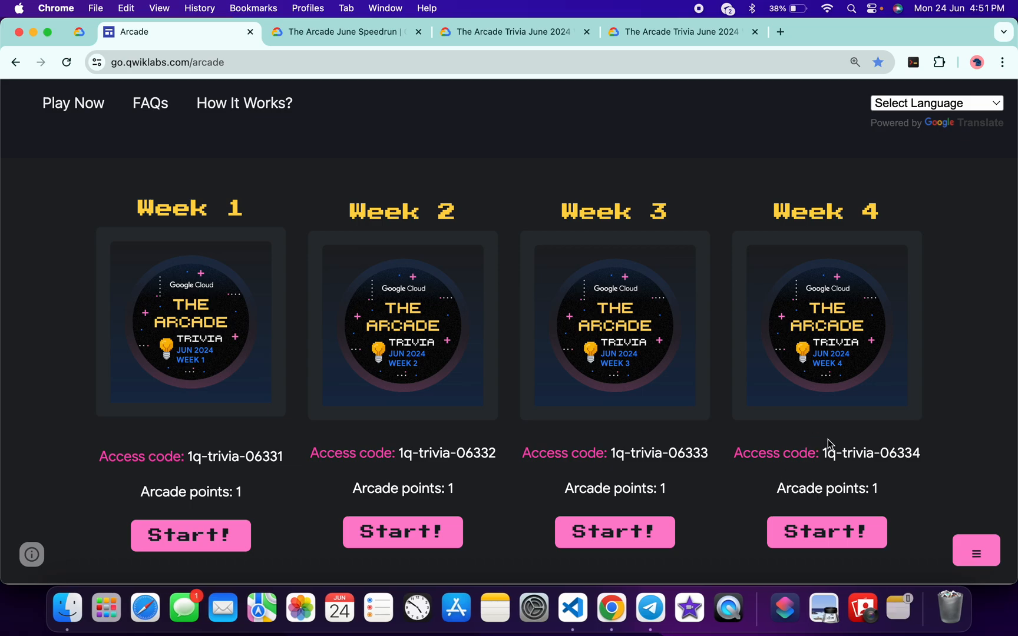
mouse_move(837, 533)
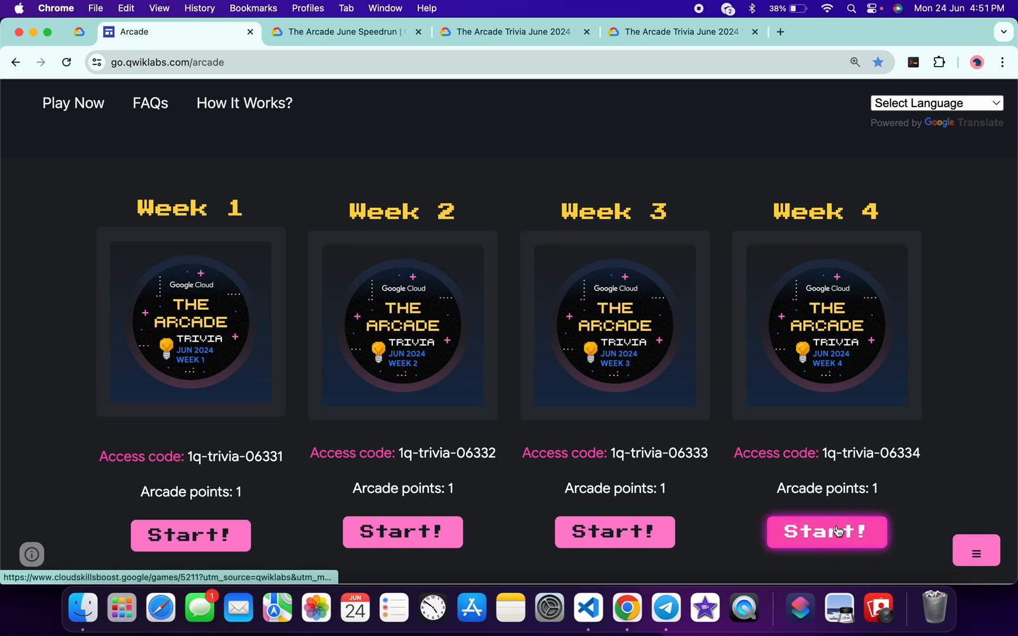
click(826, 532)
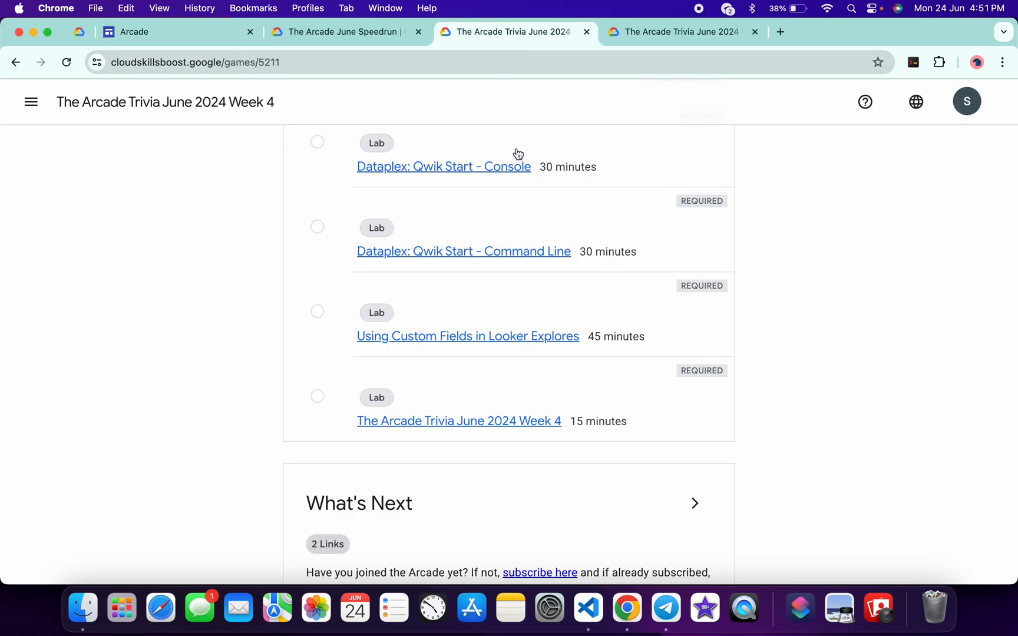
scroll(up, 3)
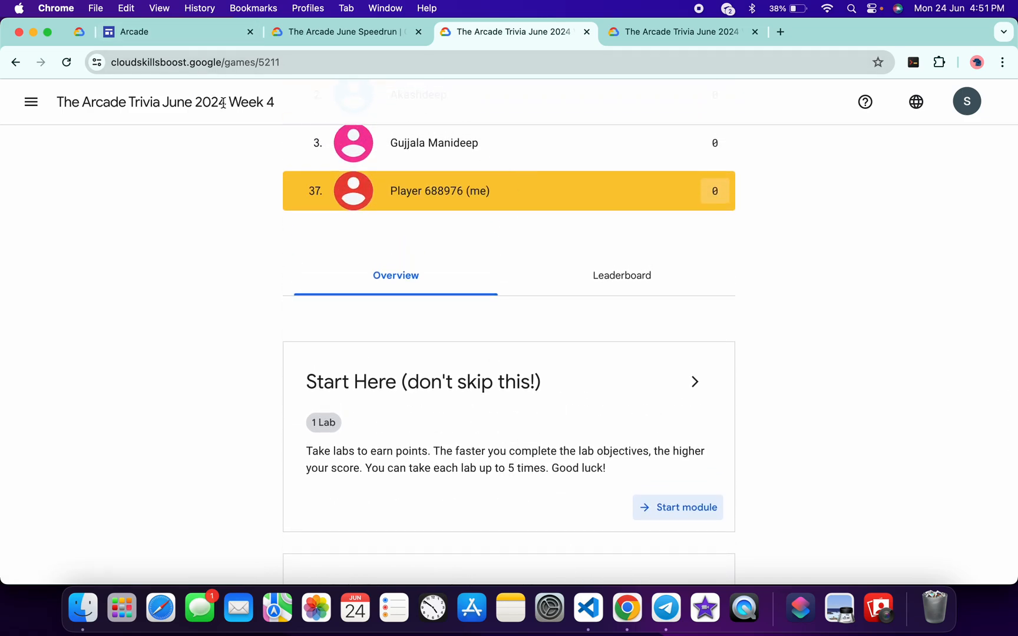
scroll(down, 3)
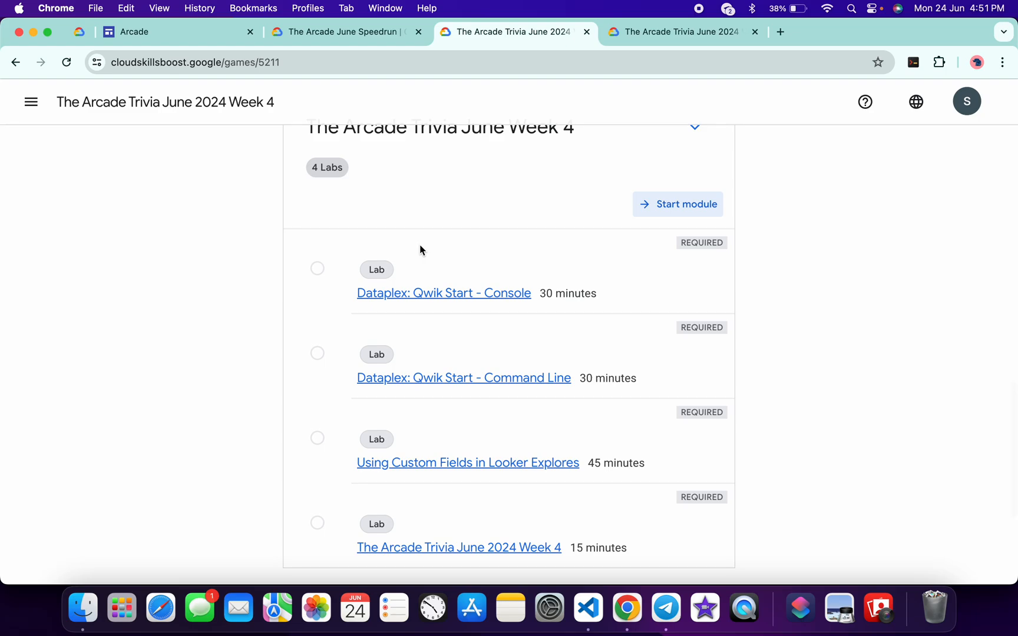
scroll(down, 3)
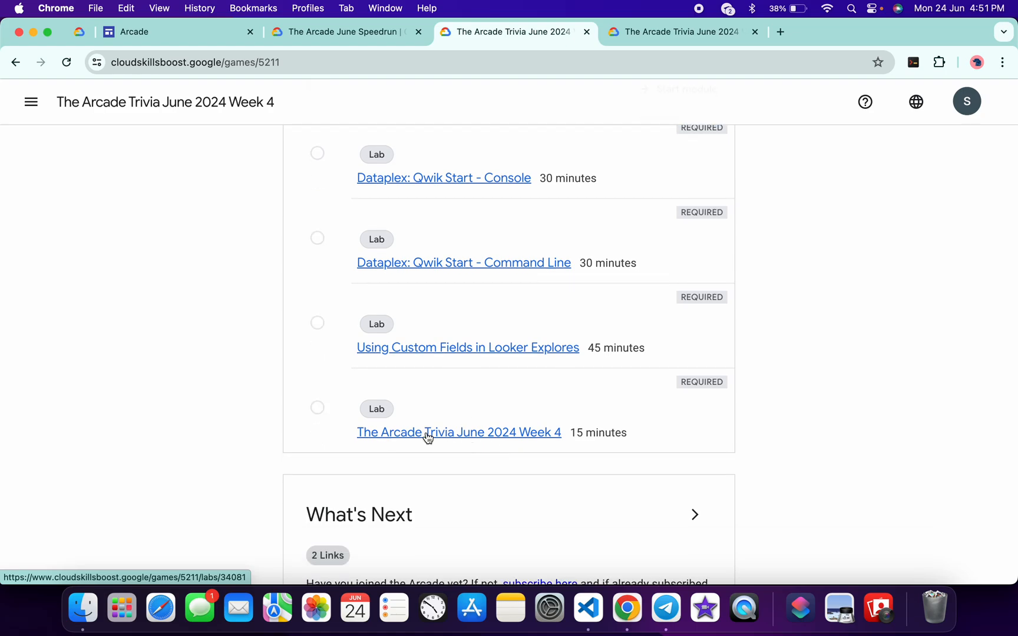
mouse_move(535, 436)
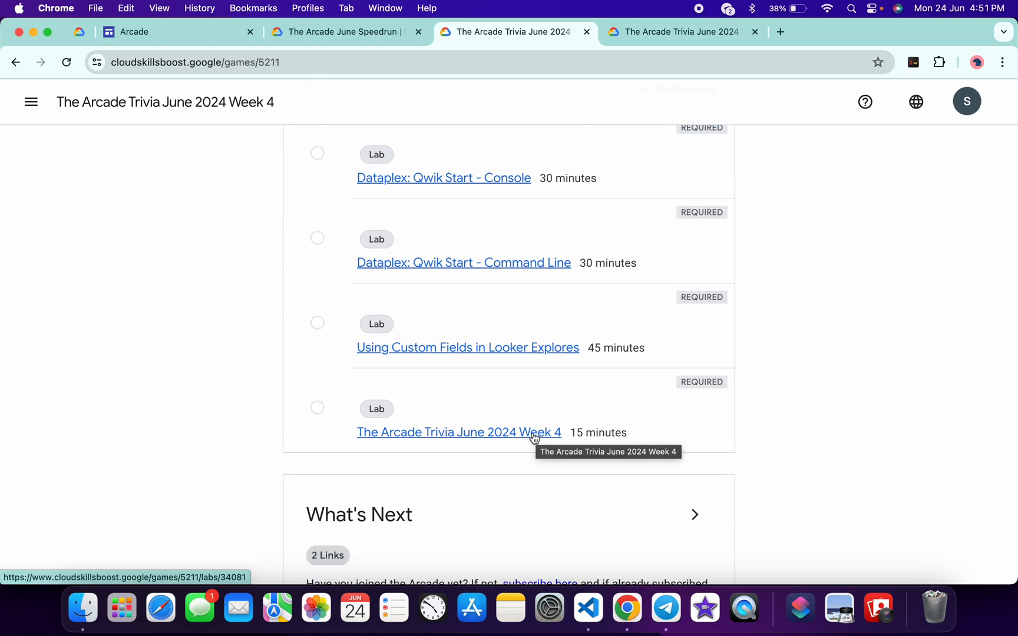
Step: Open the Week 4 trivia lab and answer question 3 with 'gcloud services enable'
click(458, 432)
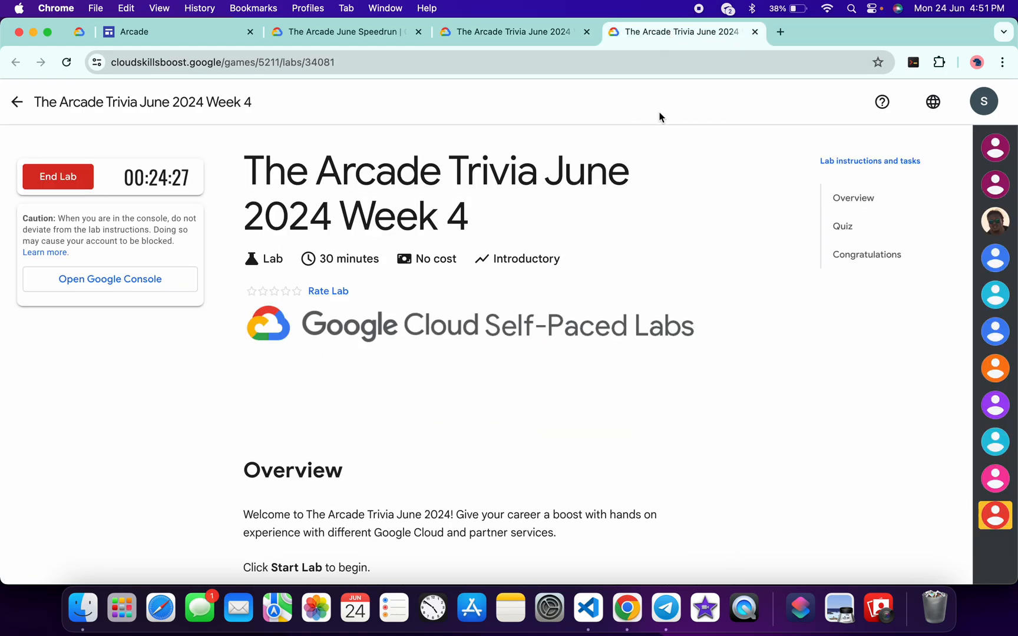
scroll(down, 3)
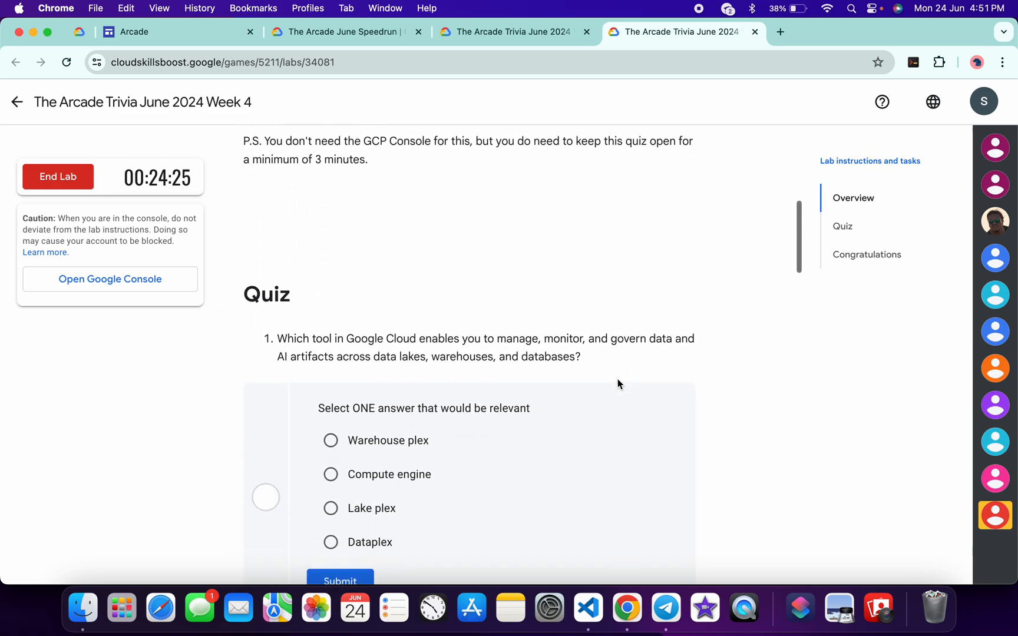
scroll(down, 3)
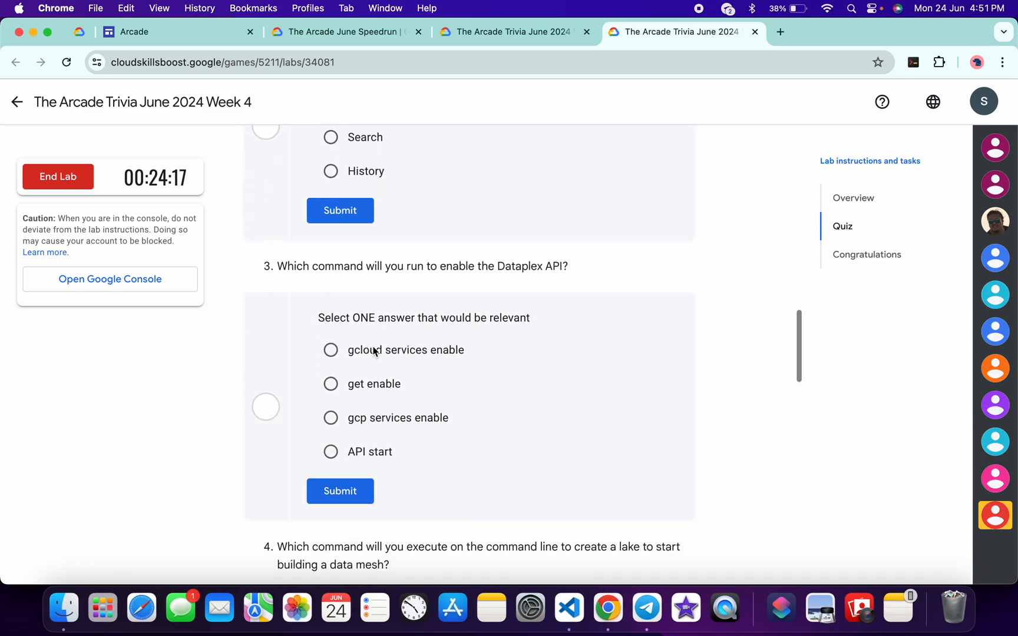
click(330, 350)
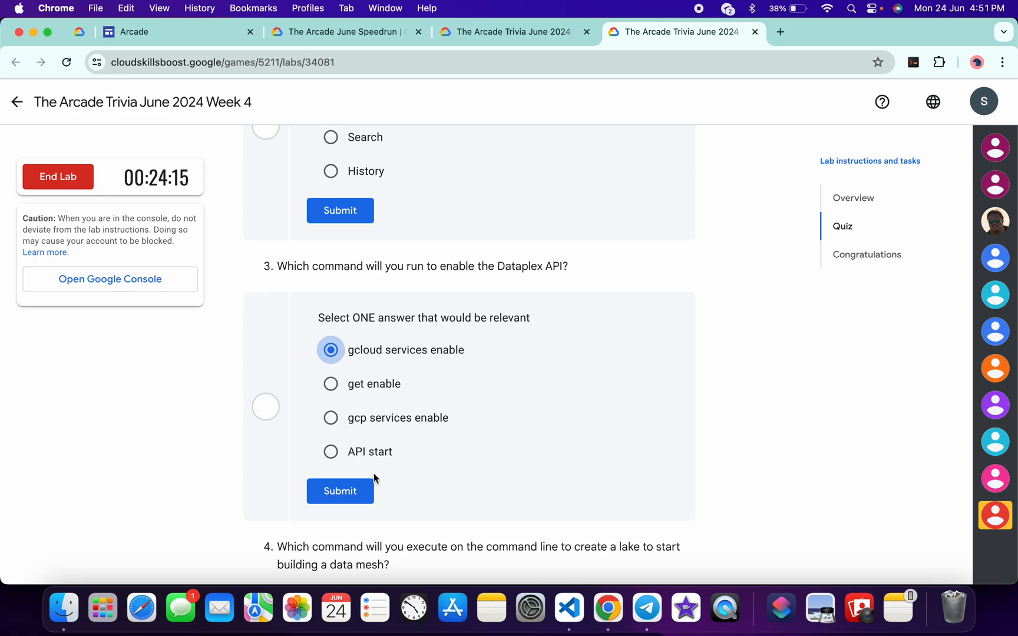
click(340, 492)
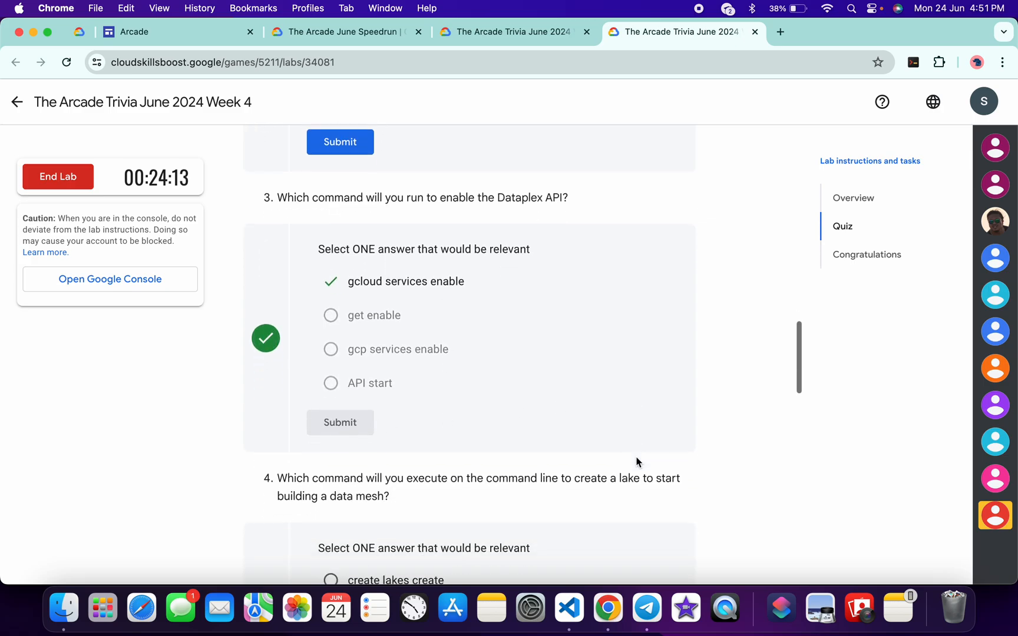
Step: Answer question 4 with 'gcloud dataplex lakes create', the metadata question, and question 5 with 'Group Custom Field'
scroll(down, 3)
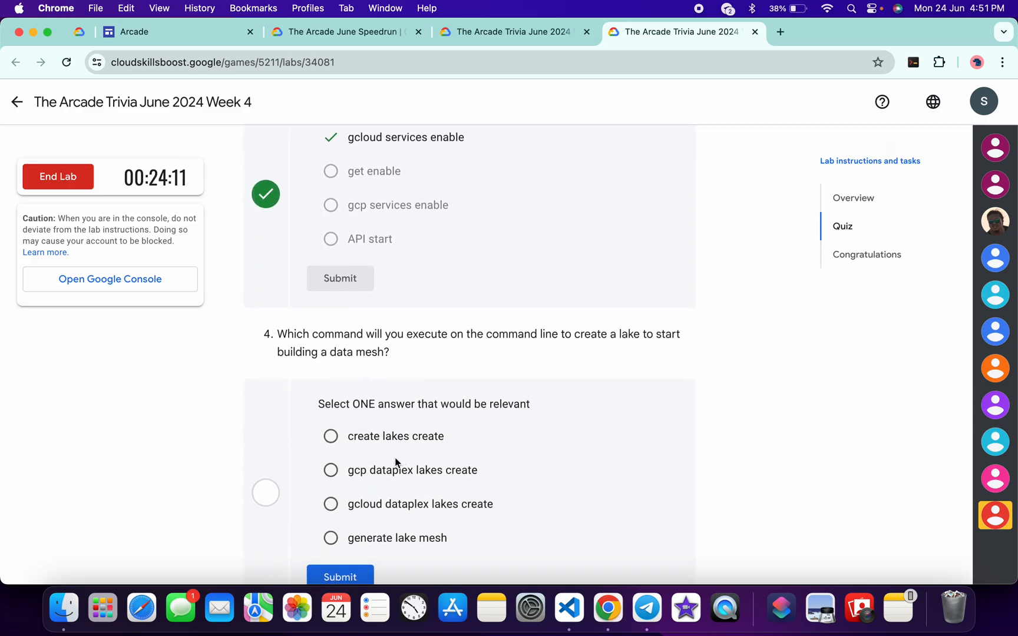
click(330, 504)
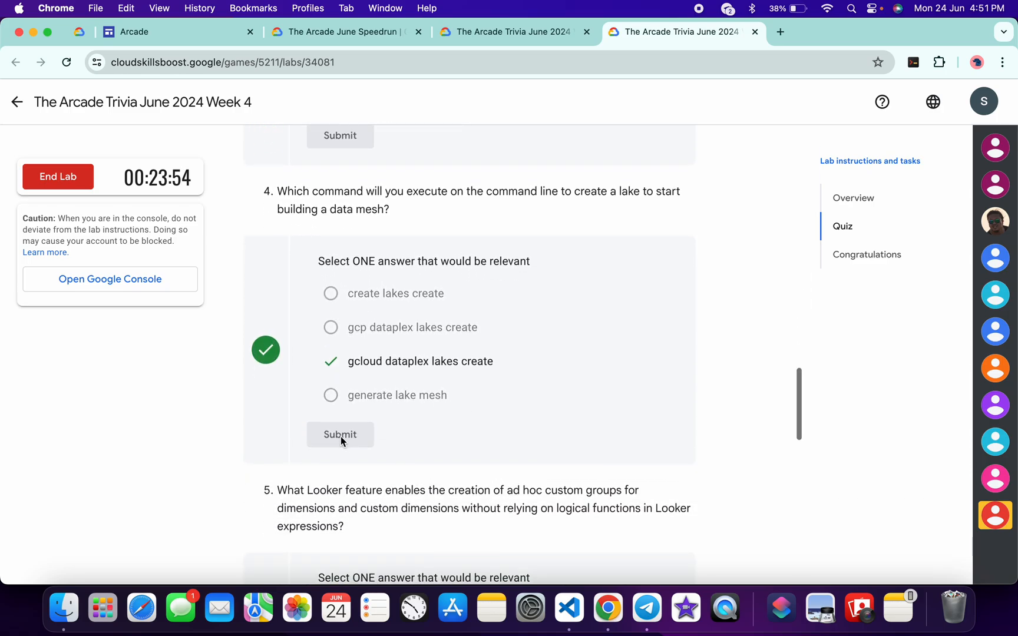
scroll(up, 3)
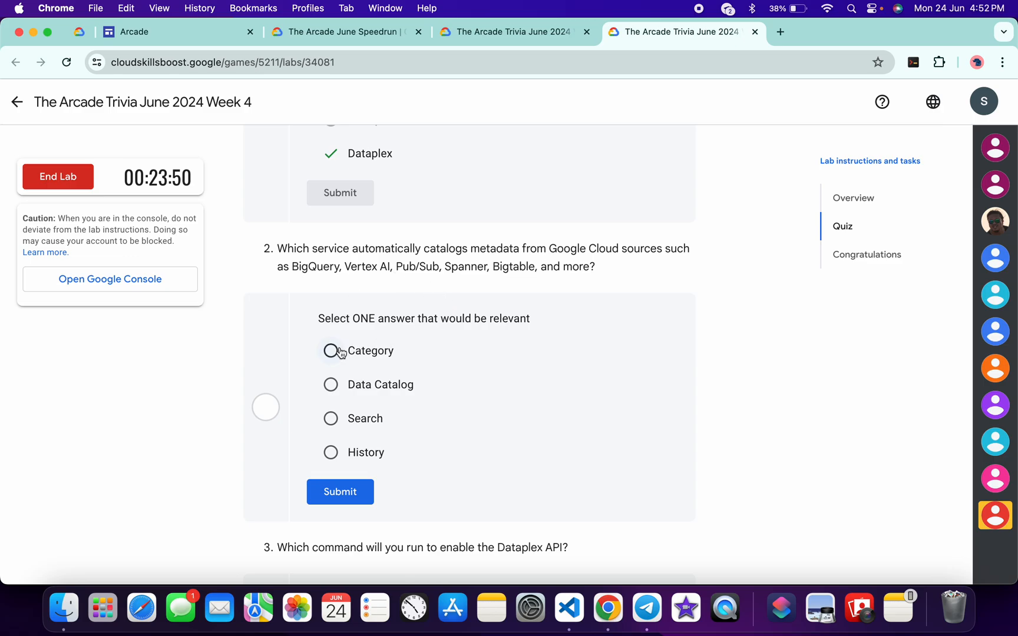
click(330, 385)
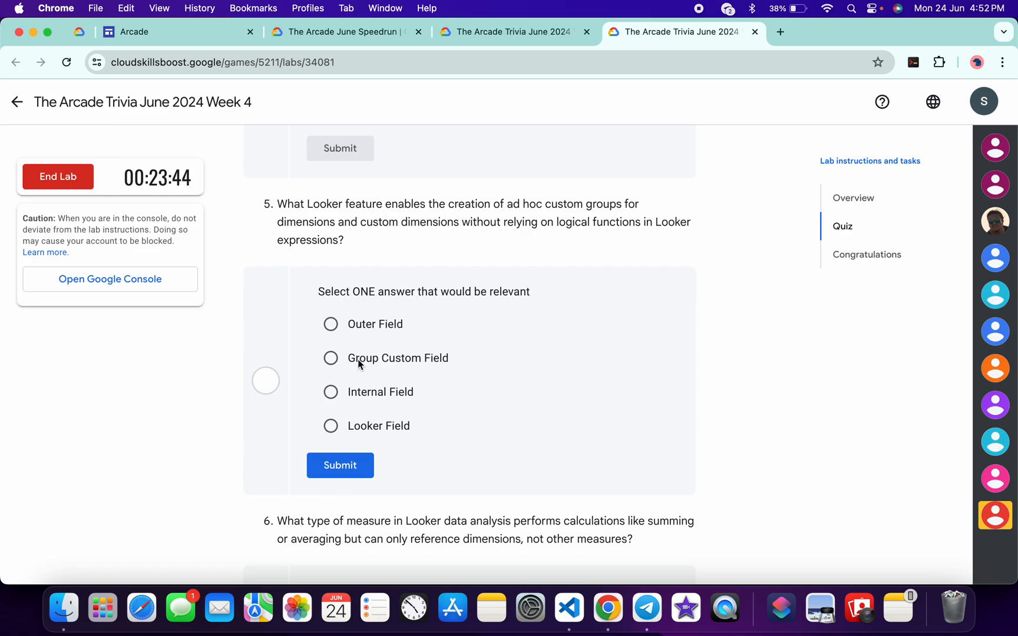
click(330, 358)
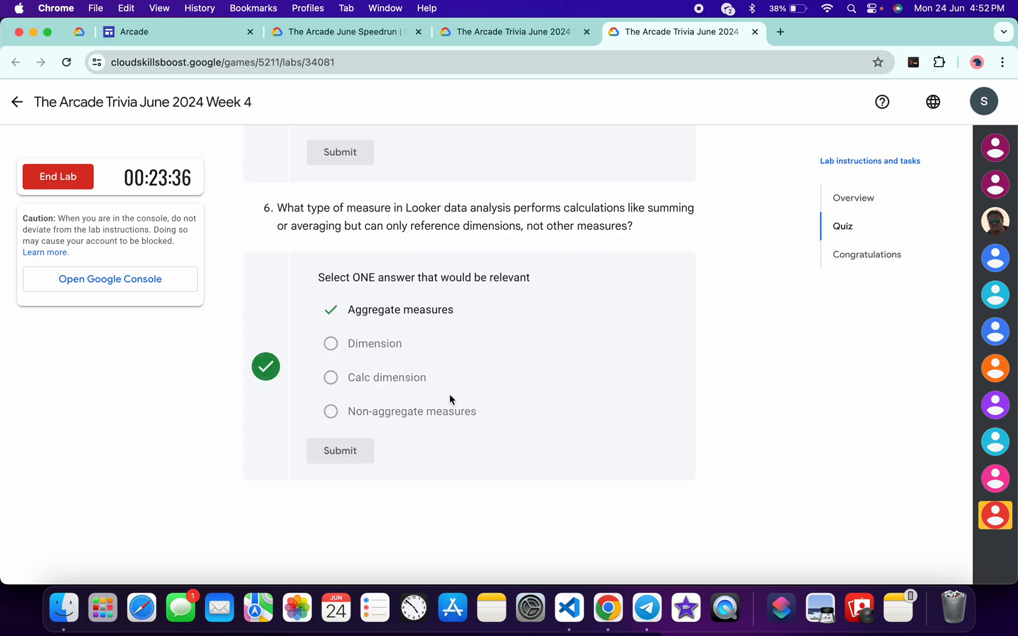
scroll(up, 3)
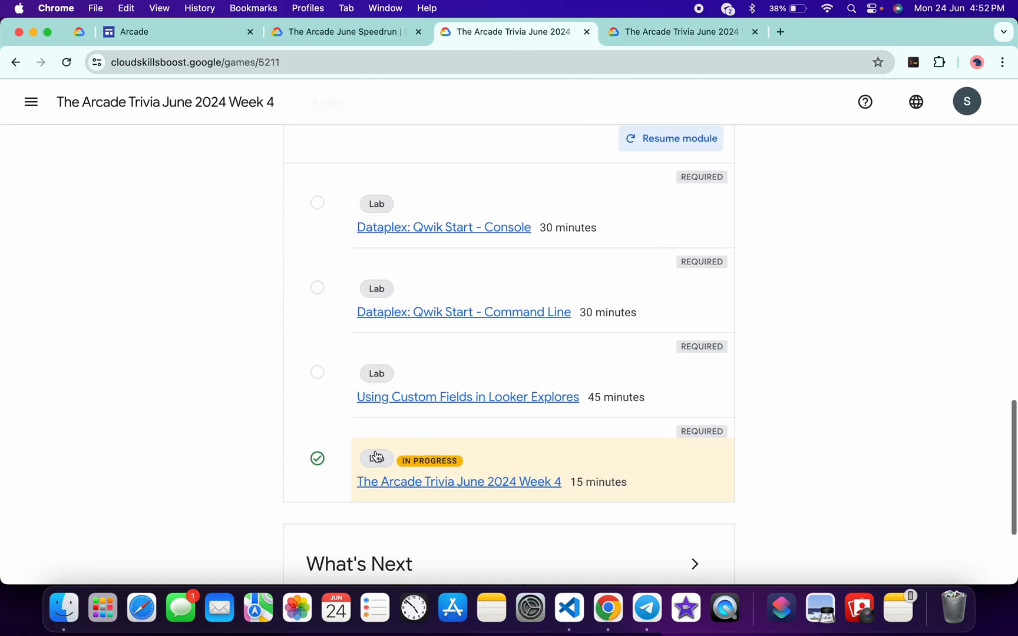
mouse_move(337, 457)
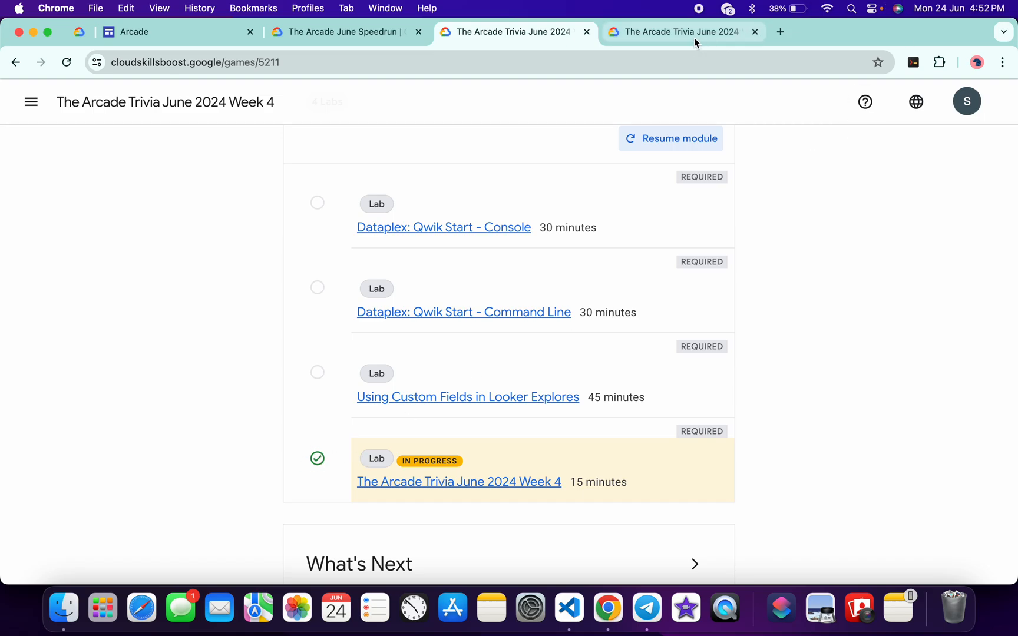
Step: Switch to the second Trivia June 2024 Week 4 browser tab
click(459, 482)
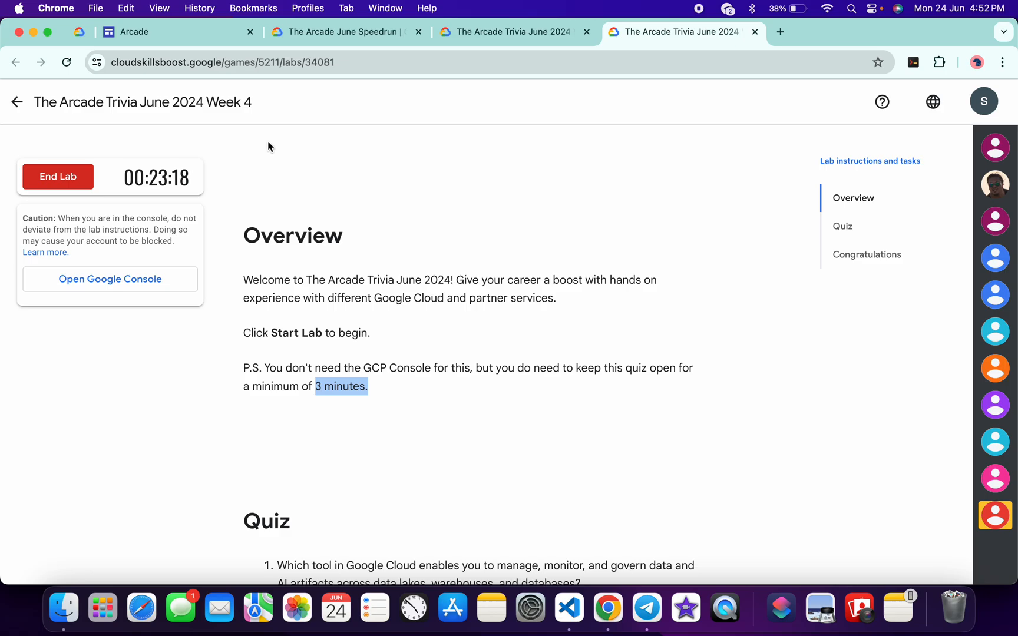